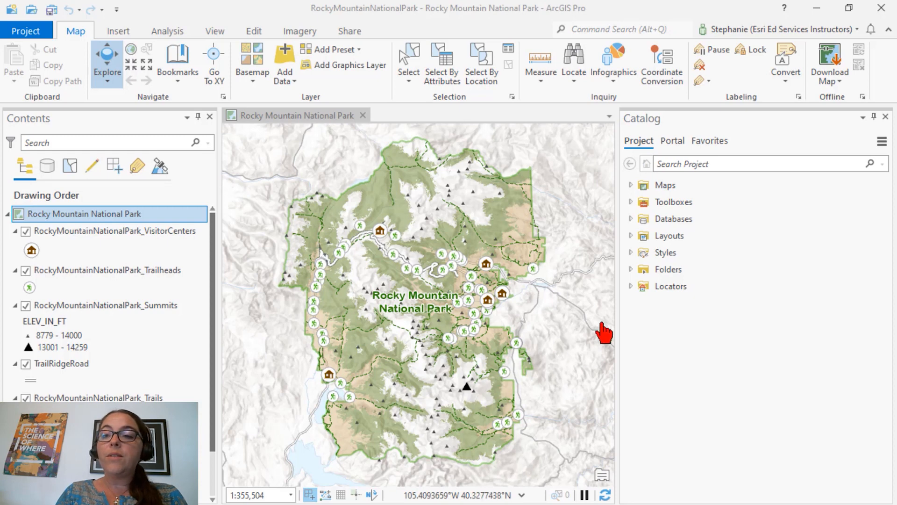
Manage the Rocky Mountain National Park style from the Catalog pane's Styles folder
{"action": "left_click", "coordinate": [630, 252]}
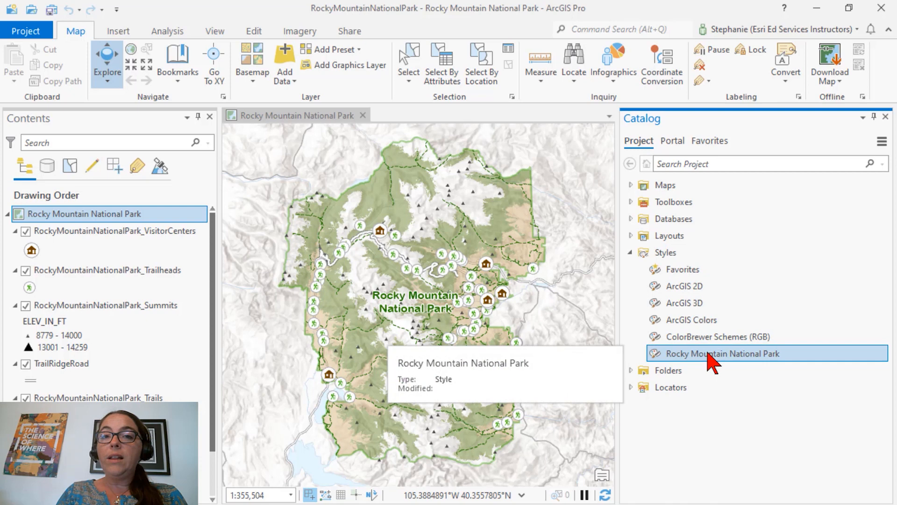
{"action": "right_click", "coordinate": [722, 353]}
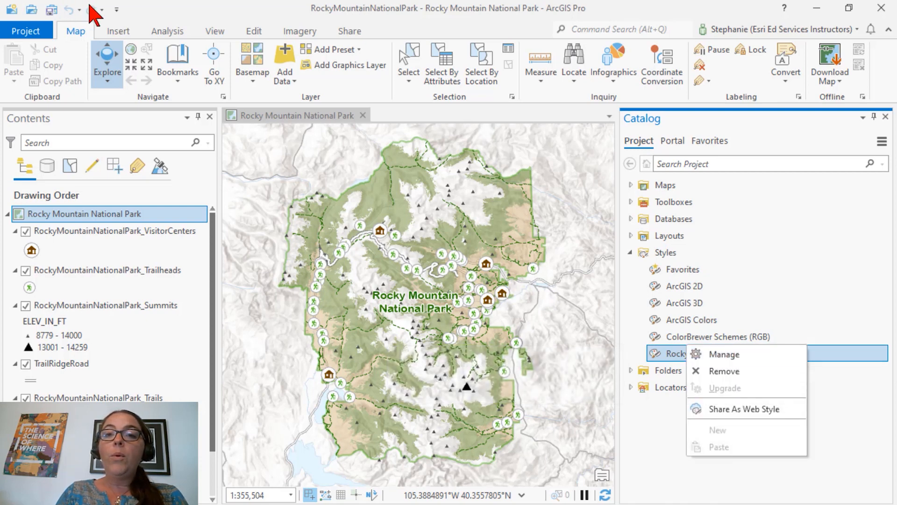
{"action": "left_click", "coordinate": [215, 31]}
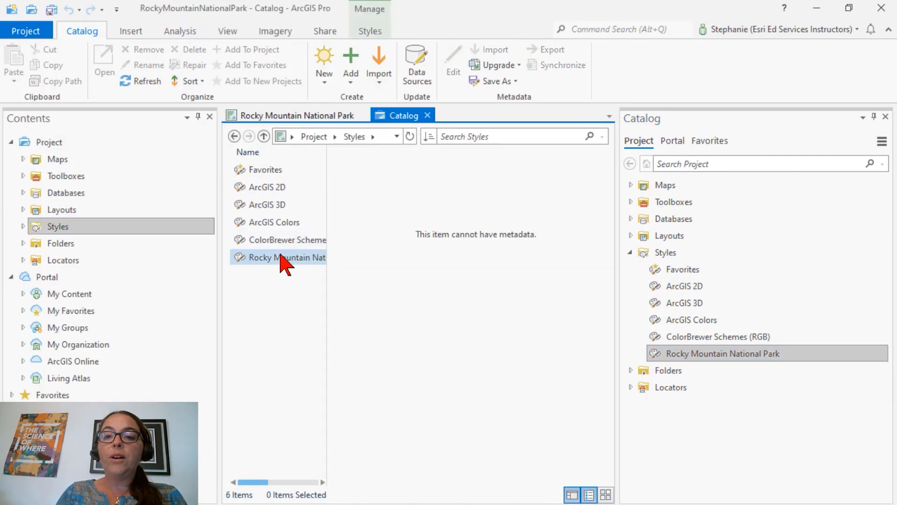
Show the Rocky Mountain National Park style's symbol and color contents in the catalog view
{"action": "left_click", "coordinate": [286, 257]}
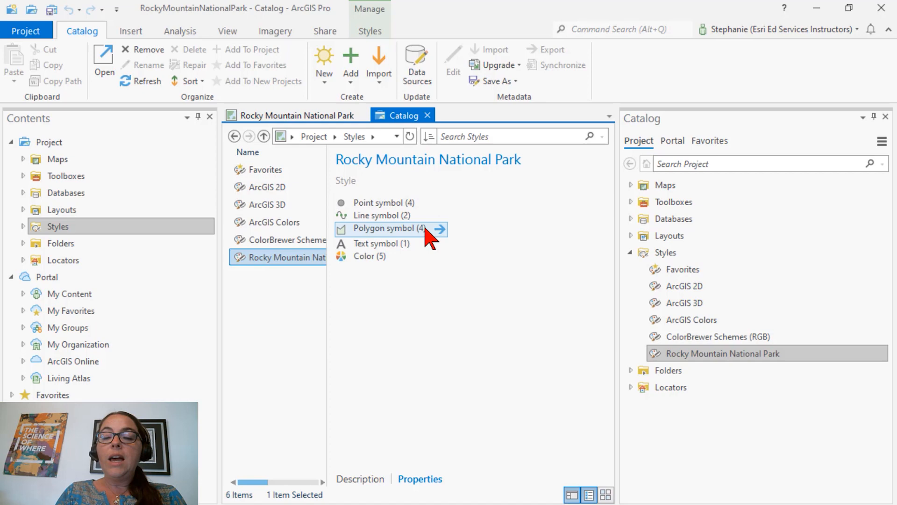
{"action": "mouse_move", "coordinate": [401, 266]}
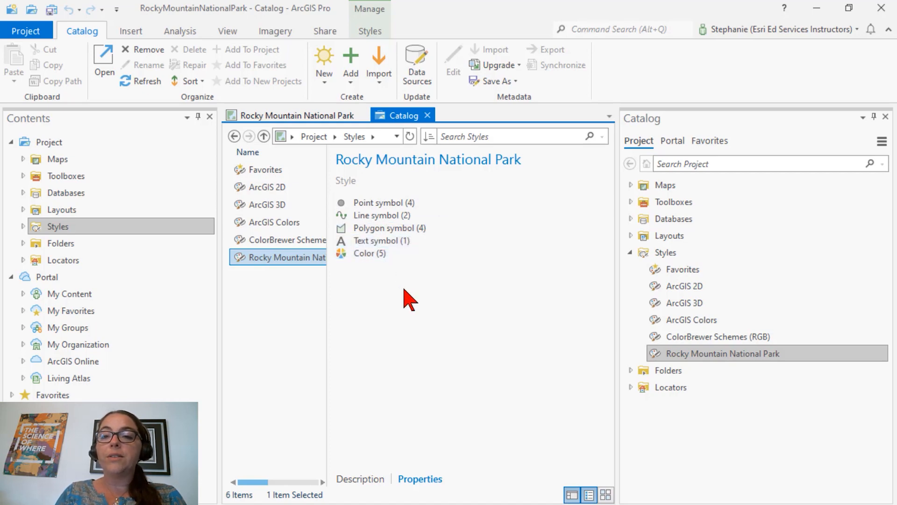
{"action": "mouse_move", "coordinate": [381, 240]}
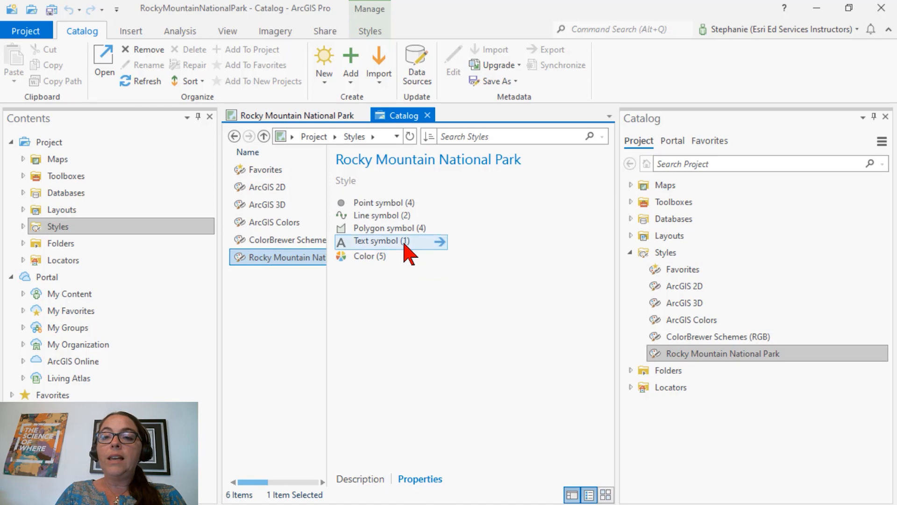
{"action": "mouse_move", "coordinate": [404, 235]}
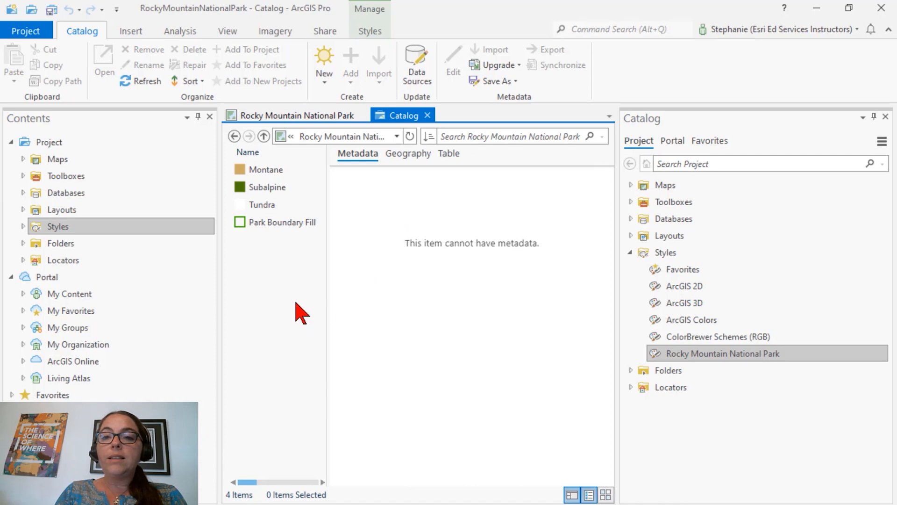
{"action": "mouse_move", "coordinate": [300, 281]}
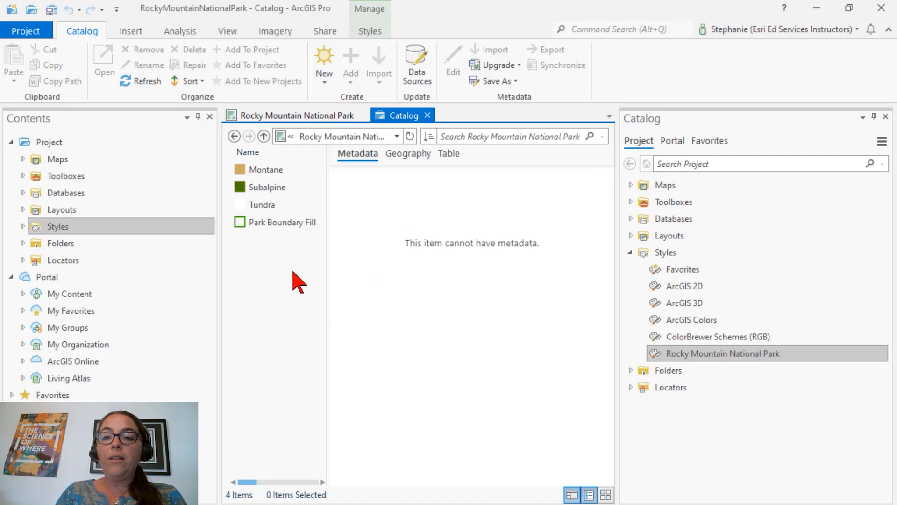
{"action": "mouse_move", "coordinate": [288, 257]}
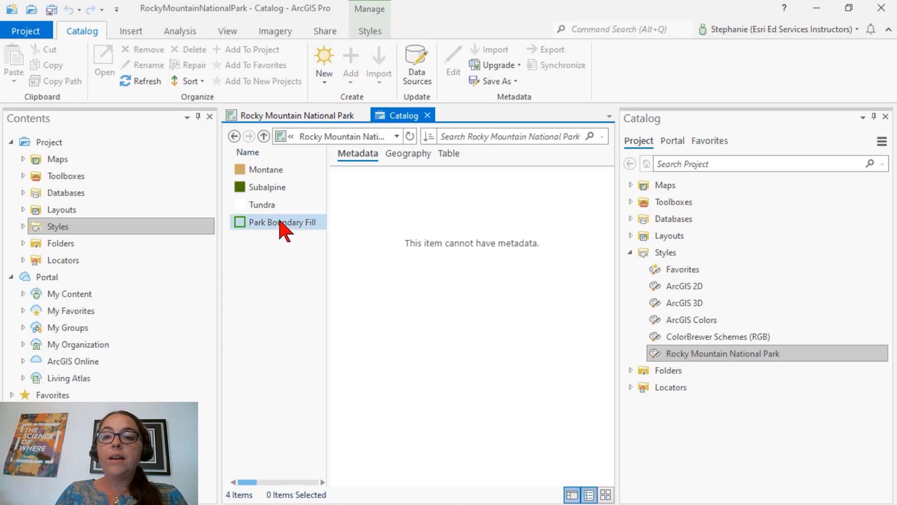
Rename the 'Park Boundary Fill' polygon symbol to 'Park Boundary' and review its properties
{"action": "left_click", "coordinate": [281, 223]}
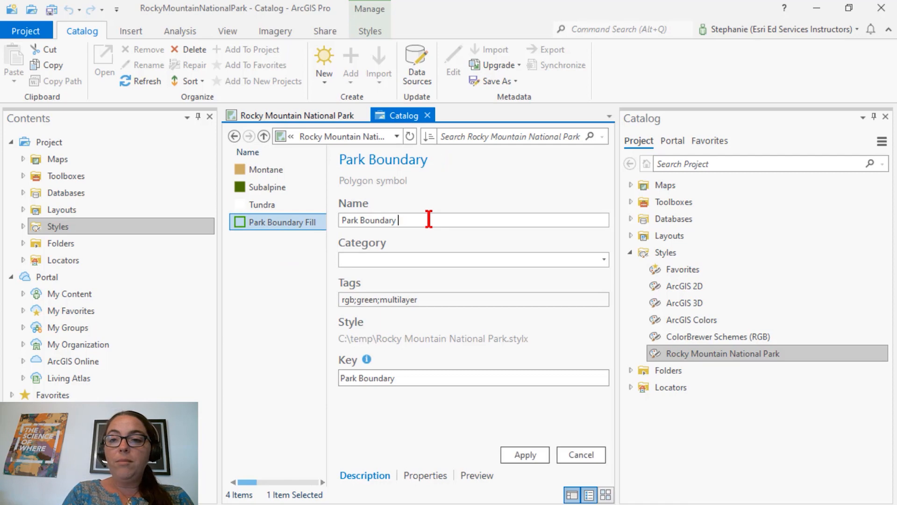
{"action": "left_click", "coordinate": [524, 454]}
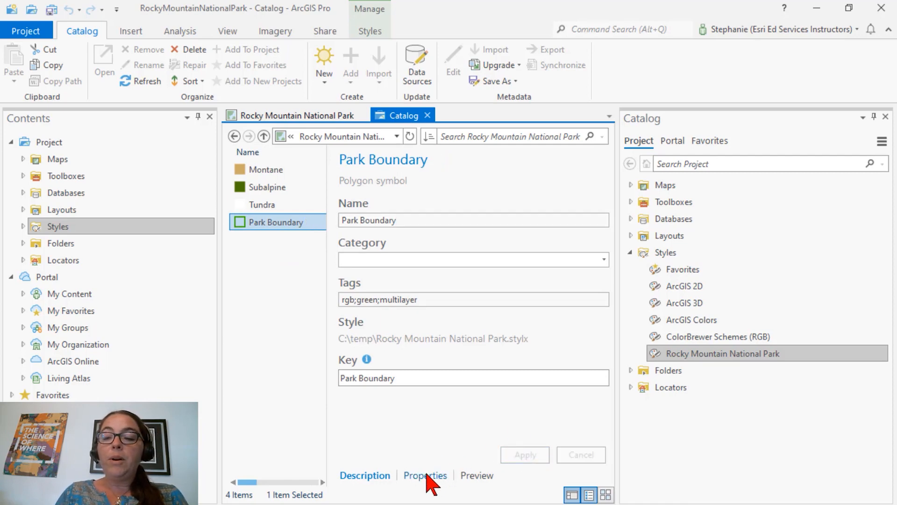
{"action": "left_click", "coordinate": [424, 475]}
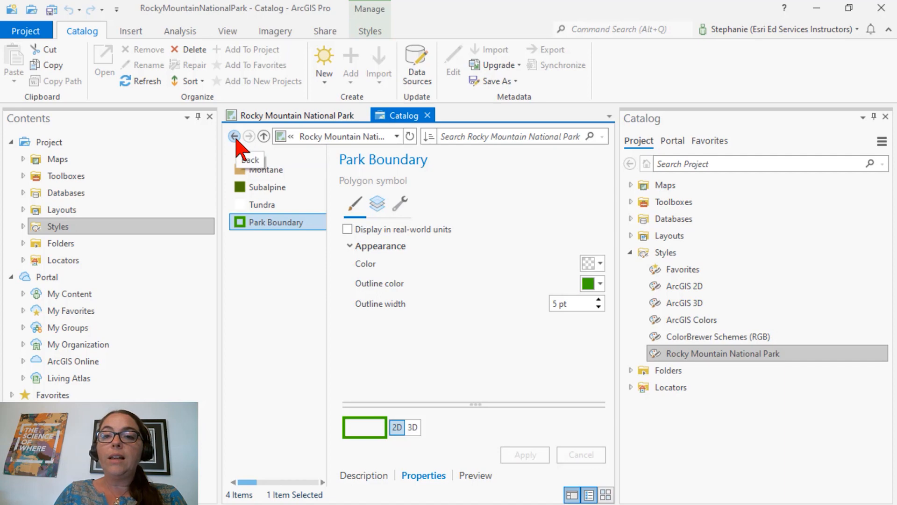
{"action": "left_click", "coordinate": [234, 137]}
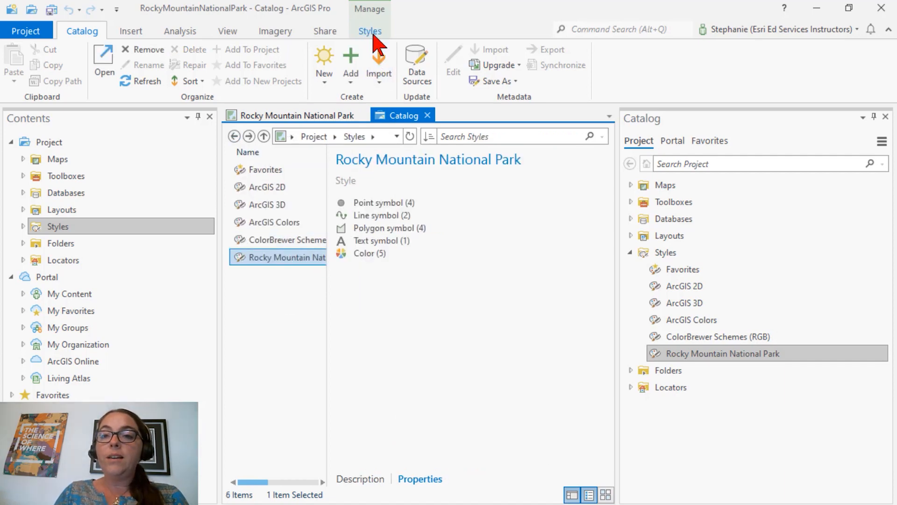
Bring up Replace Colors for the style from the Styles contextual commands
{"action": "left_click", "coordinate": [410, 63]}
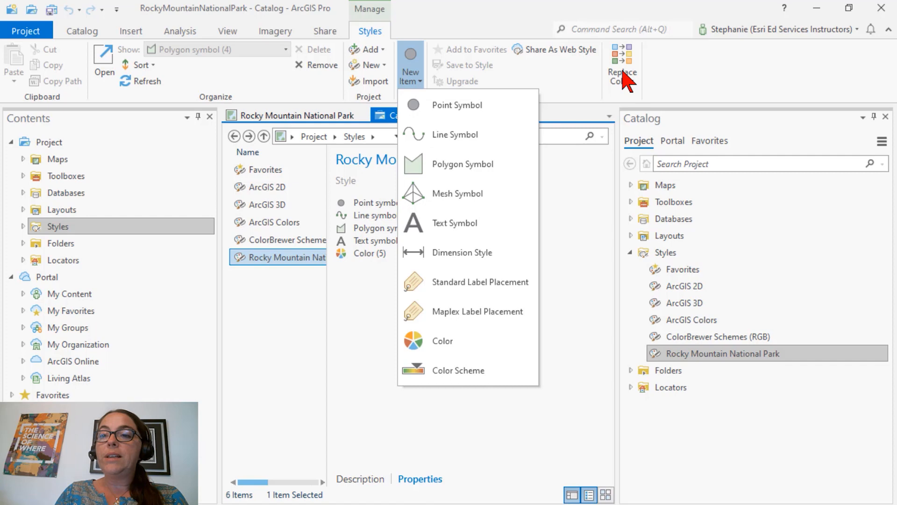
{"action": "left_click", "coordinate": [622, 62]}
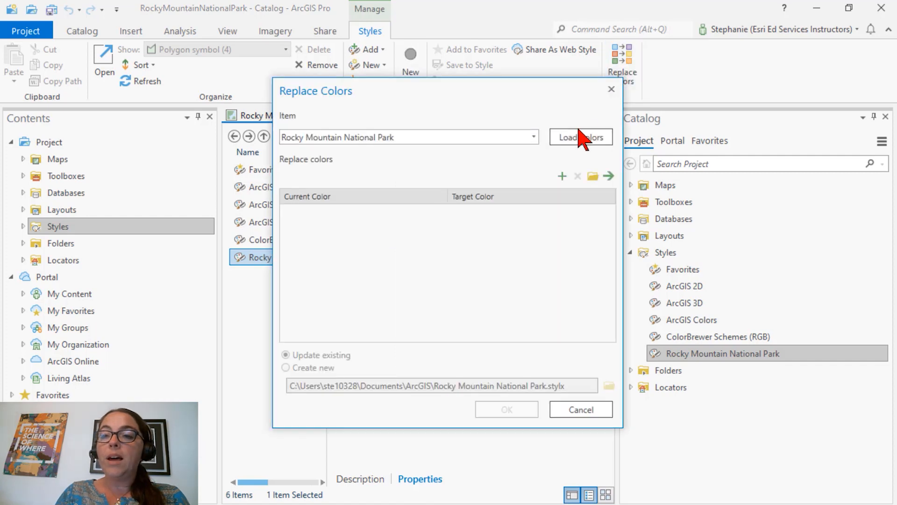
Replace green RGB 56 168 0 with pink RGB 255 0 197, updating the existing style
{"action": "left_click", "coordinate": [580, 136]}
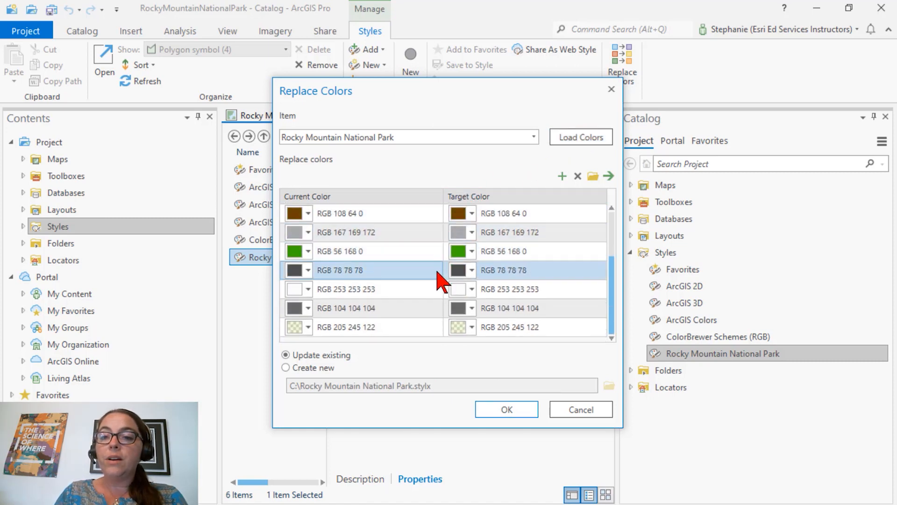
{"action": "left_click", "coordinate": [372, 289]}
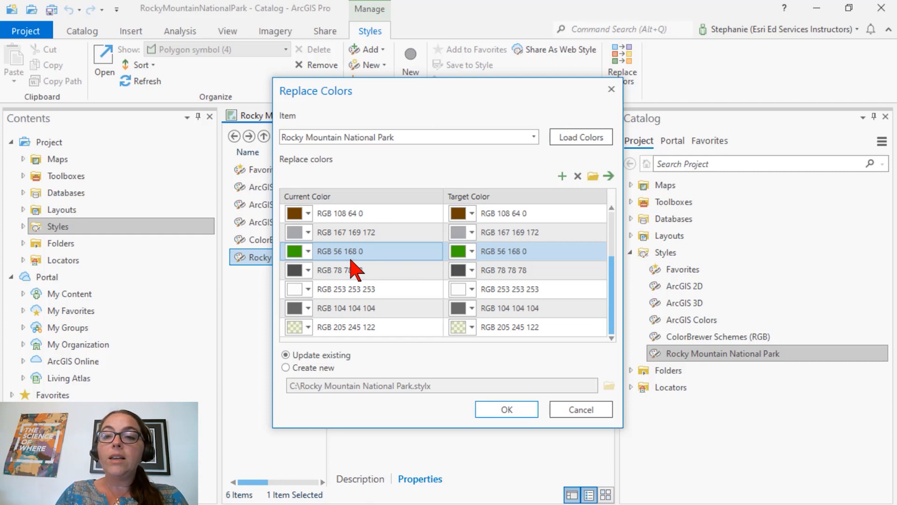
{"action": "mouse_move", "coordinate": [388, 264]}
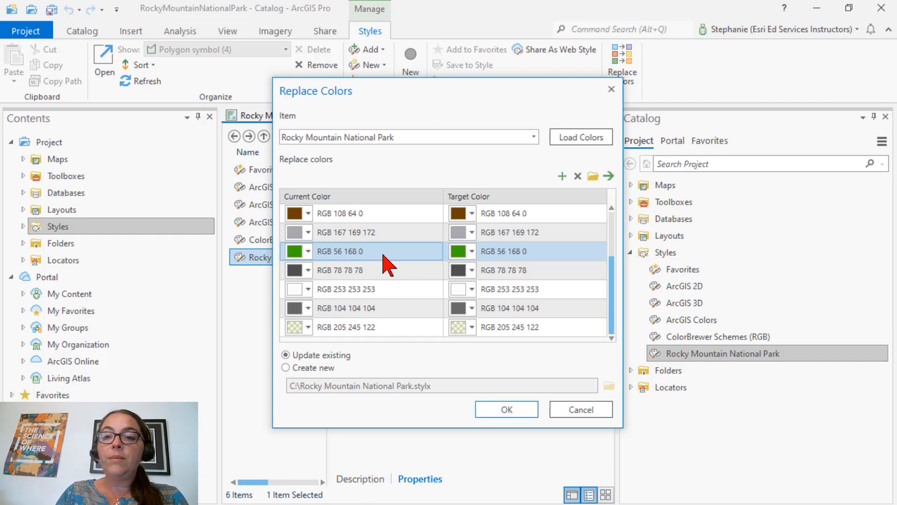
{"action": "left_click", "coordinate": [471, 250]}
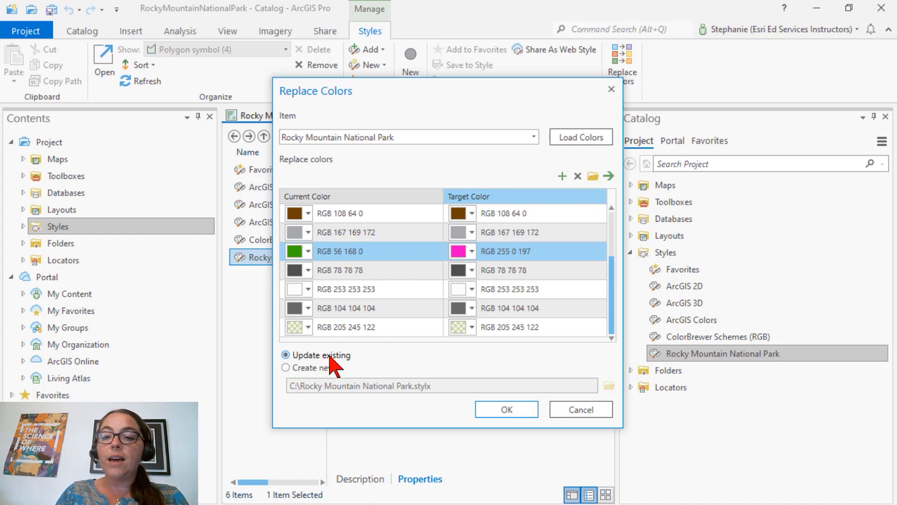
{"action": "mouse_move", "coordinate": [394, 382]}
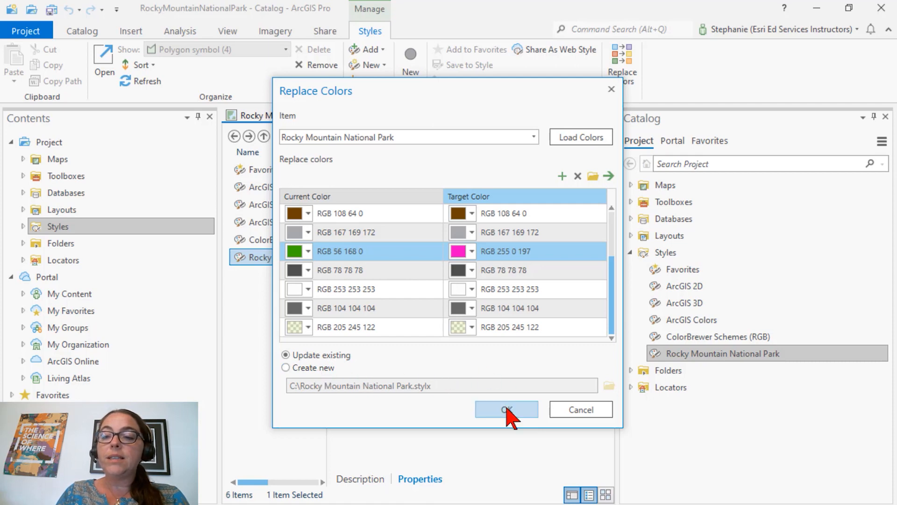
{"action": "left_click", "coordinate": [506, 409]}
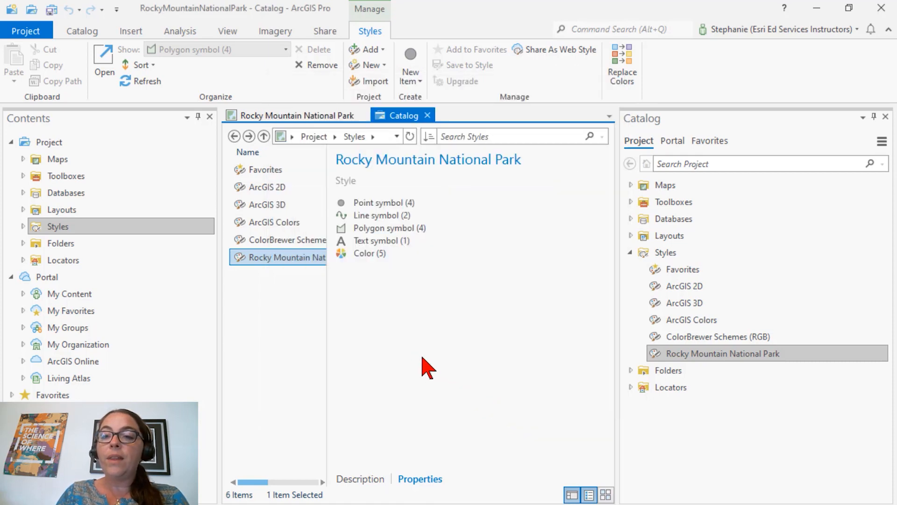
Check the recoloured Park Boundary and point symbols, then return to the park map
{"action": "double_click", "coordinate": [290, 257]}
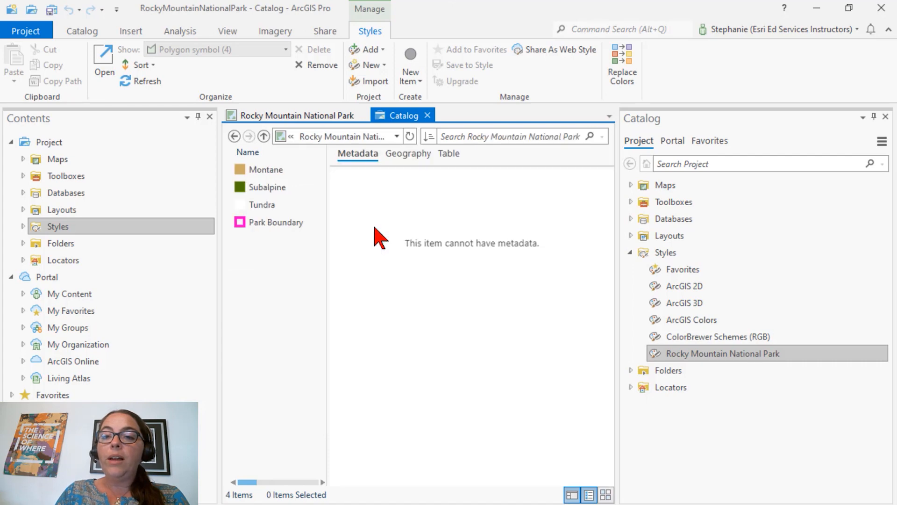
{"action": "left_click", "coordinate": [276, 223]}
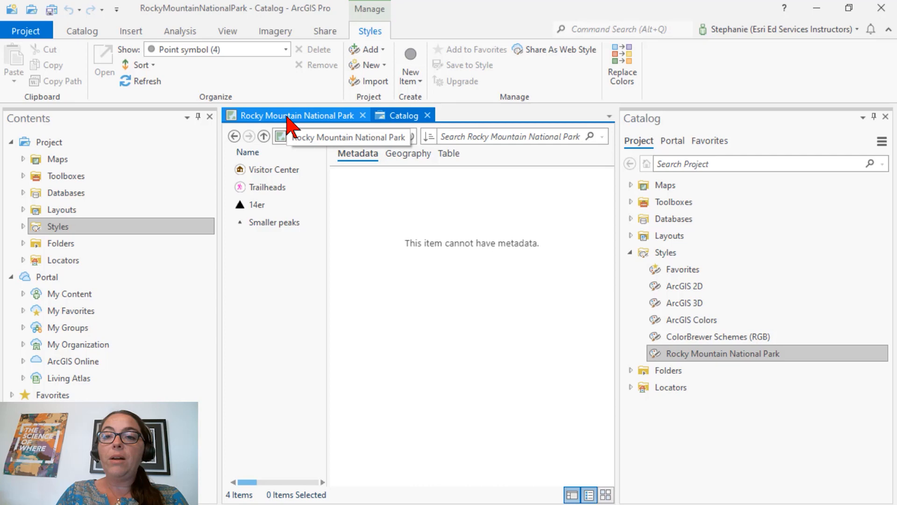
{"action": "left_click", "coordinate": [296, 115]}
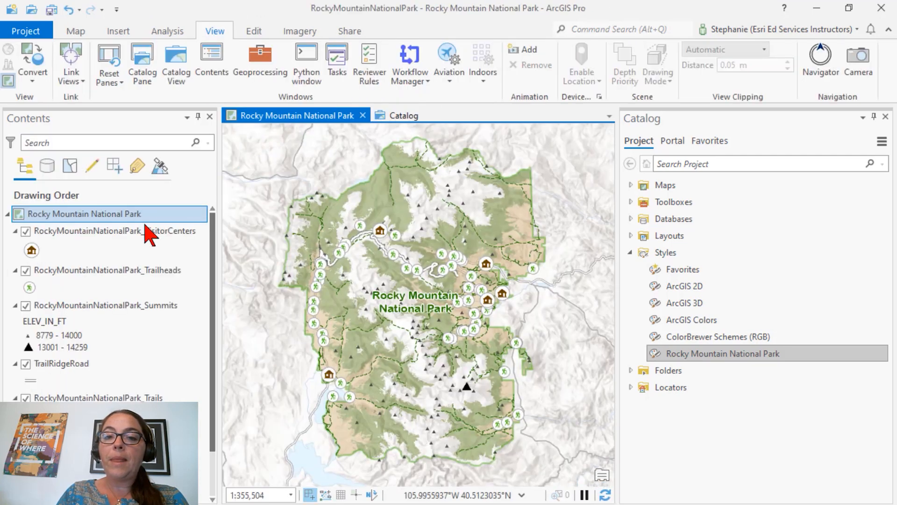
Apply the style's pink Trailheads and park boundary symbols to the map layers
{"action": "left_click", "coordinate": [29, 287]}
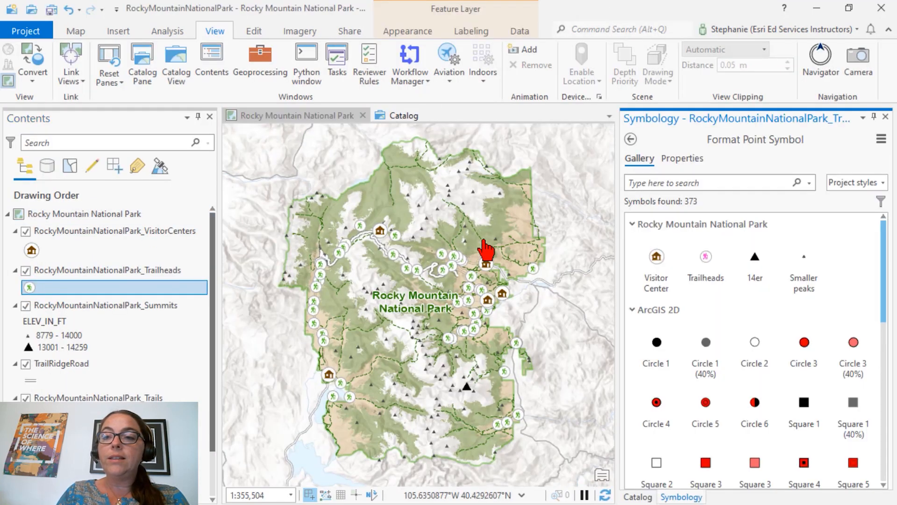
{"action": "left_click", "coordinate": [705, 256]}
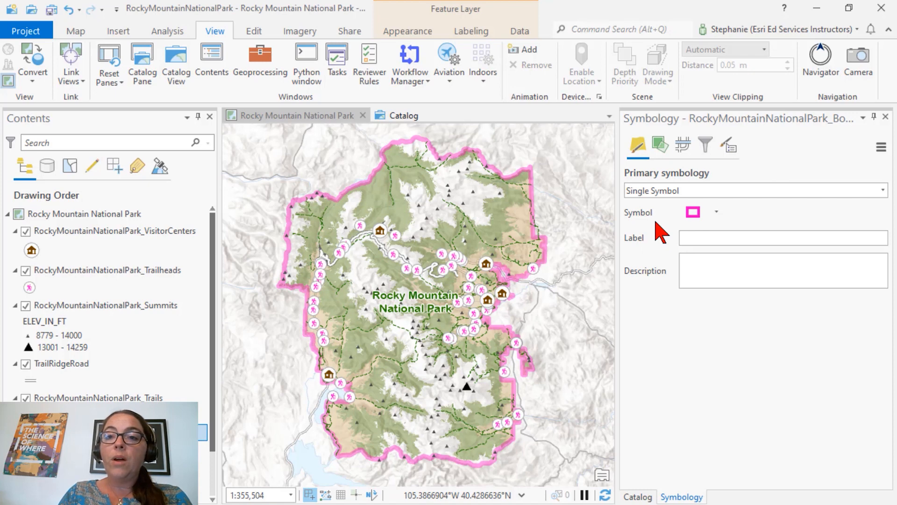
{"action": "left_click", "coordinate": [348, 31]}
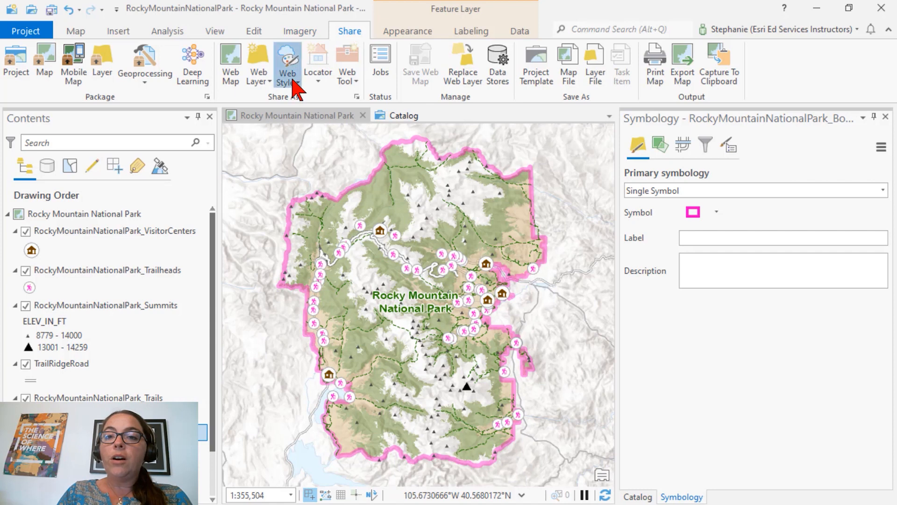
Set up a 2D web style with summary 'Rocky Mountain National Park Style' and tags 'Rocky Mountain National Park, RMNP, National Park, style, stylx'
{"action": "left_click", "coordinate": [287, 65]}
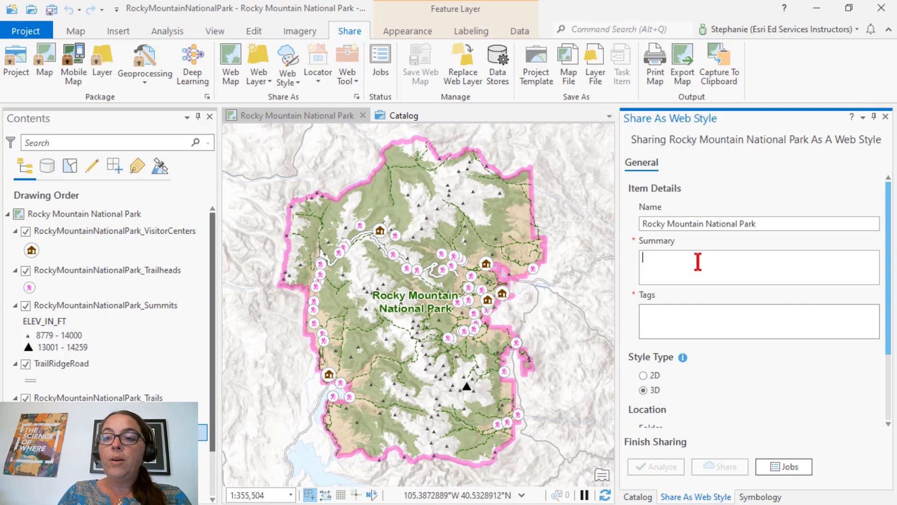
{"action": "type", "text": "Rocky Mountain National Park Style"}
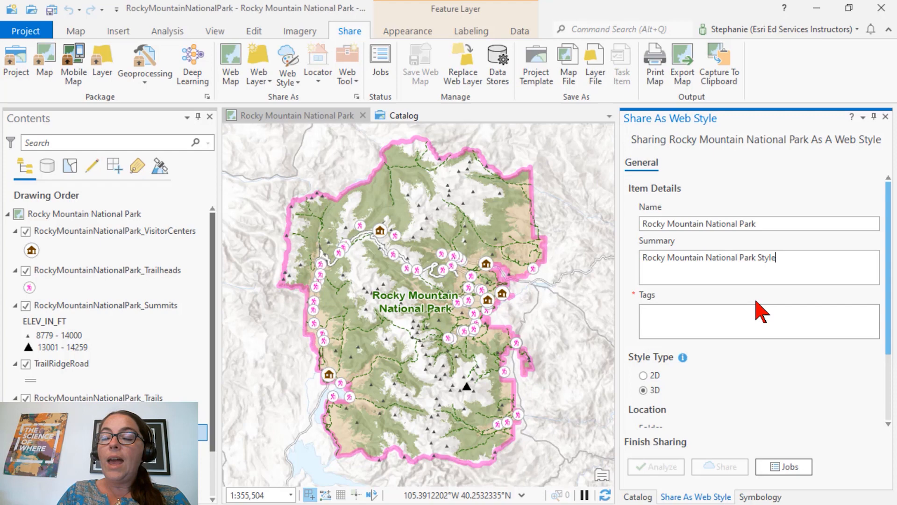
{"action": "type", "text": "Rocky Mountain National Park, RMNP, National Park, style, stylx"}
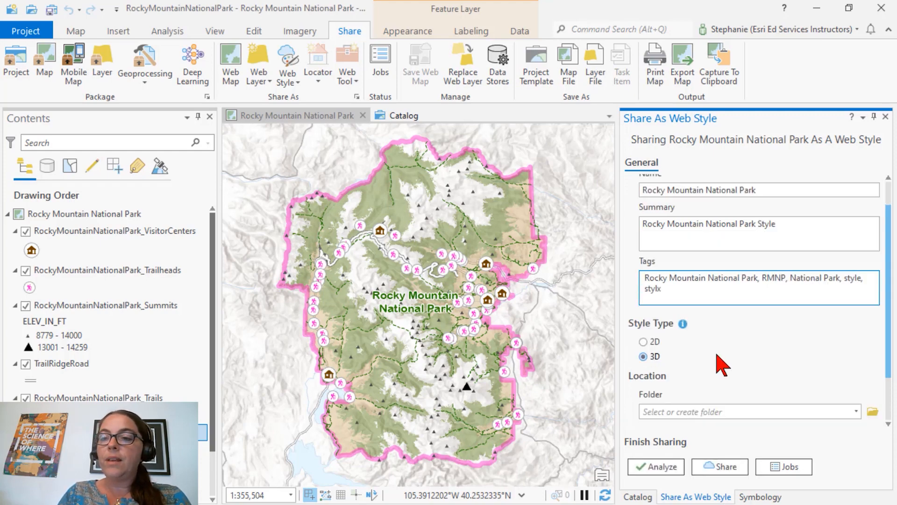
{"action": "left_click", "coordinate": [643, 342]}
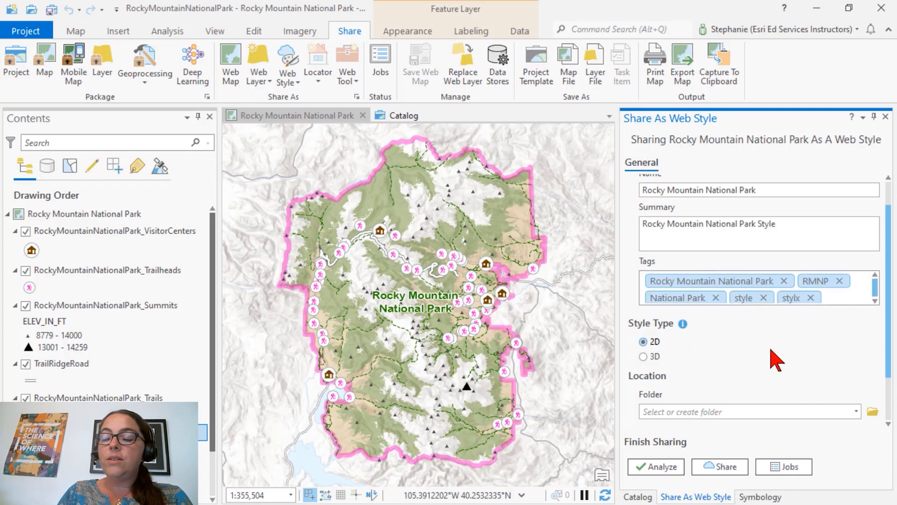
{"action": "scroll", "scroll_direction": "down", "scroll_amount": 3}
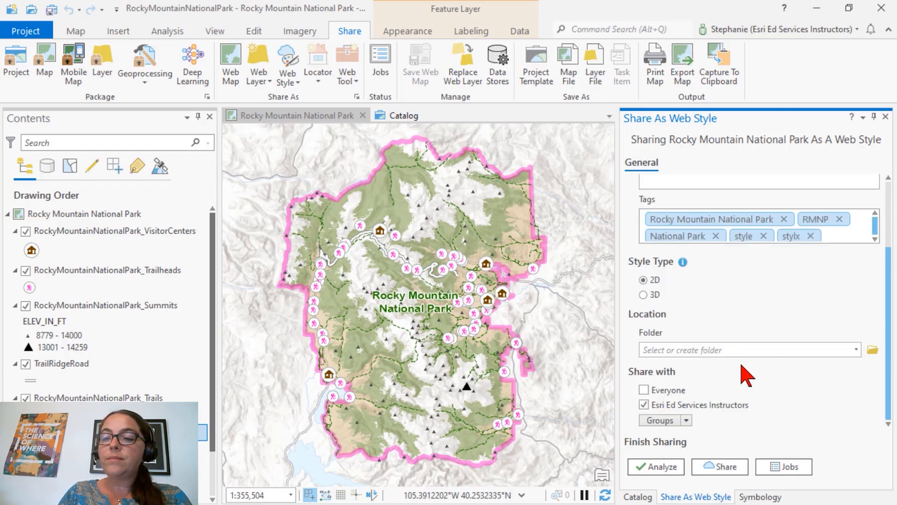
{"action": "mouse_move", "coordinate": [801, 413]}
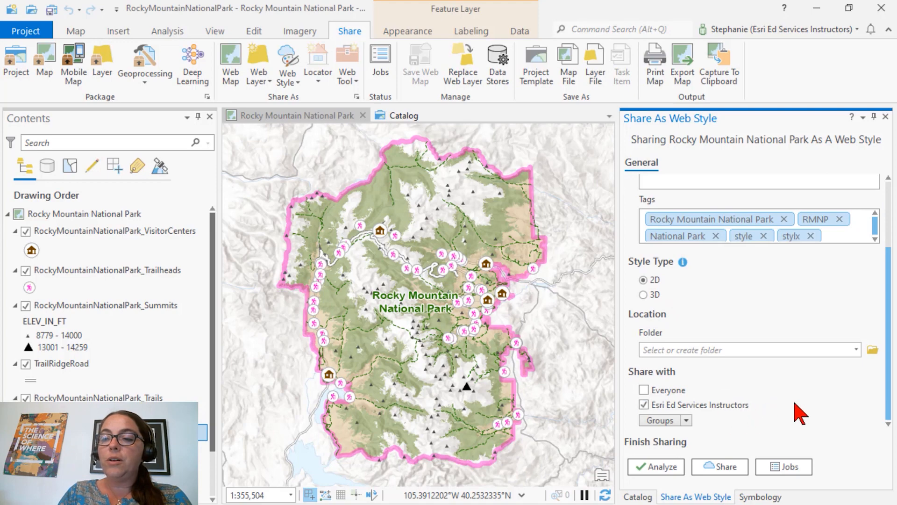
Publish the web style to the portal and go to its online item page
{"action": "left_click", "coordinate": [719, 466]}
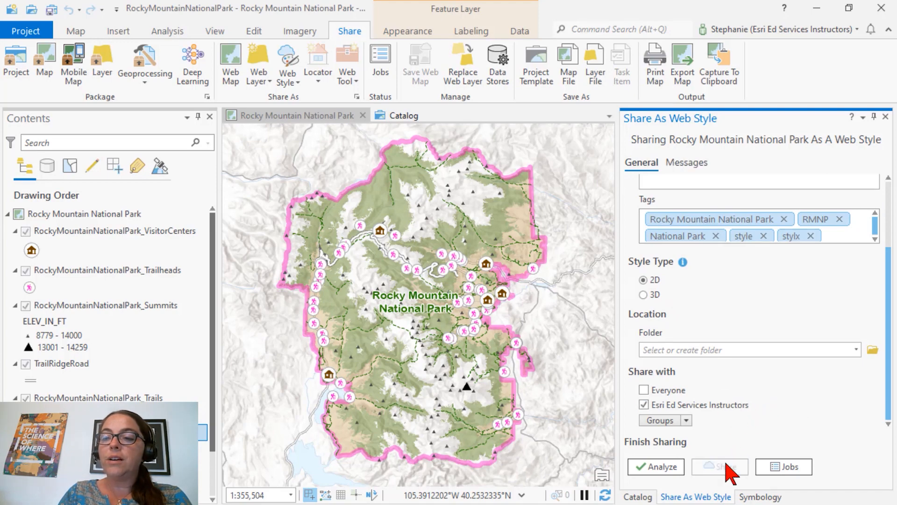
{"action": "left_click", "coordinate": [719, 466]}
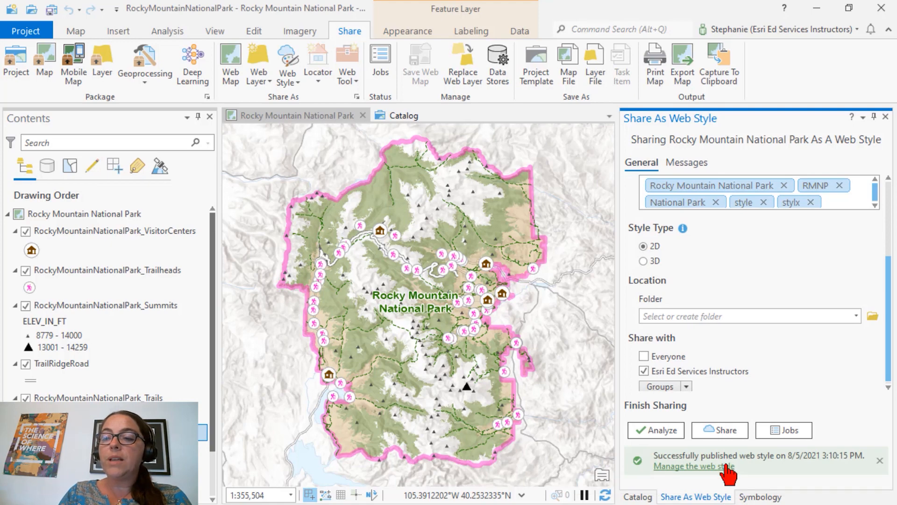
{"action": "left_click", "coordinate": [693, 465]}
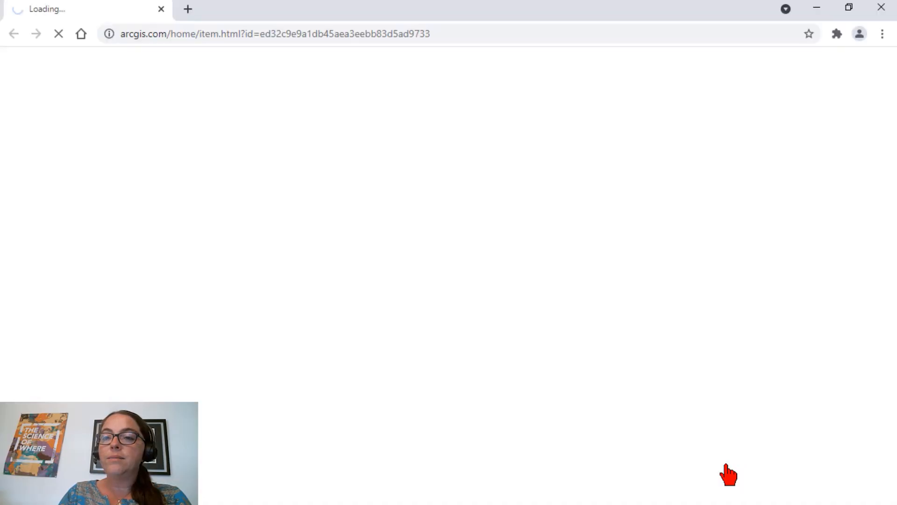